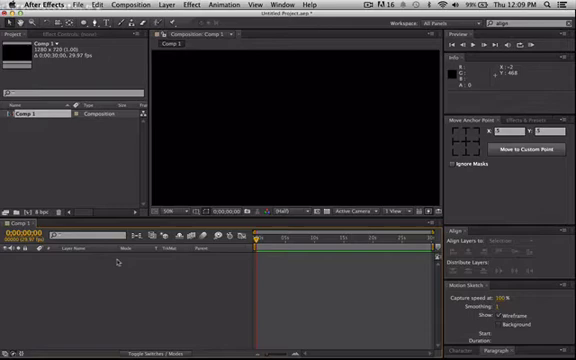
mouse_move(119, 262)
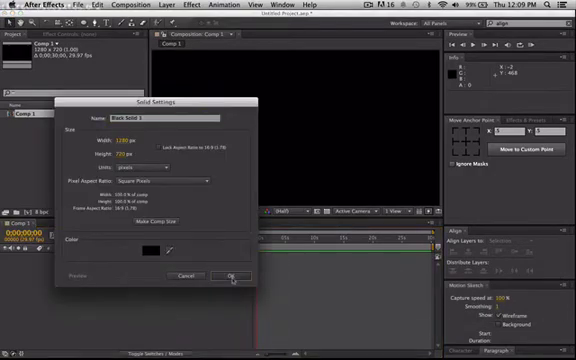
Confirm the new 1280x720 black solid for Comp 1.
click(232, 274)
text(grid)
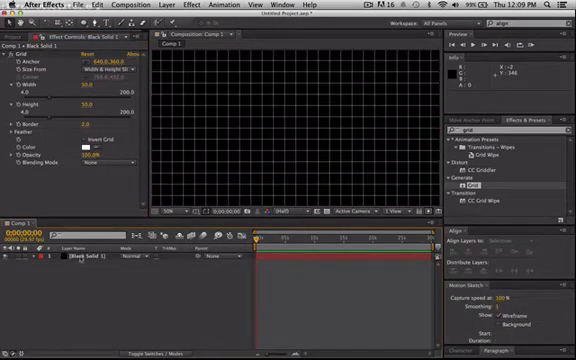
Open the context menu on the black solid layer to work on its Grid effect.
right_click(75, 262)
text(Grid)
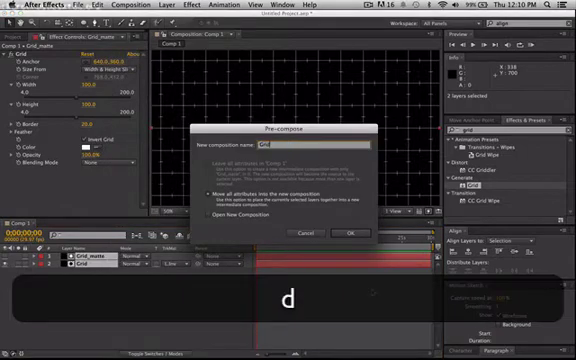
Confirm pre-composing Grid and Grid_matte into a composition named Grid.
click(344, 232)
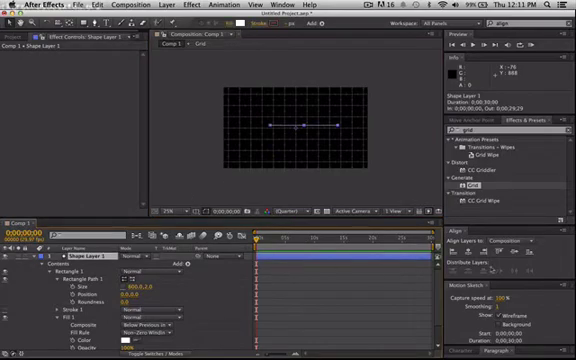
mouse_move(507, 265)
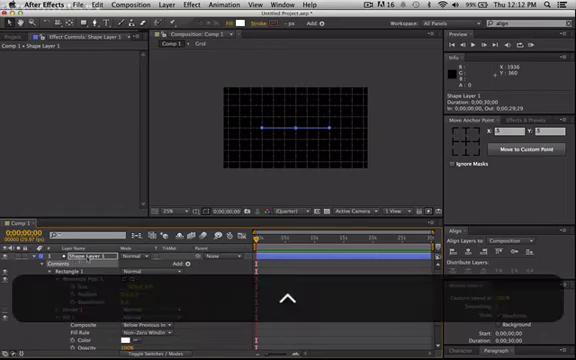
Open the context menu on the horizontal line layer.
right_click(85, 257)
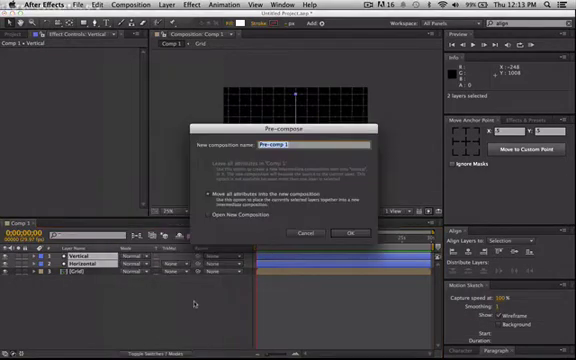
Name the crosshair pre-composition 'target' and confirm it.
text(target)
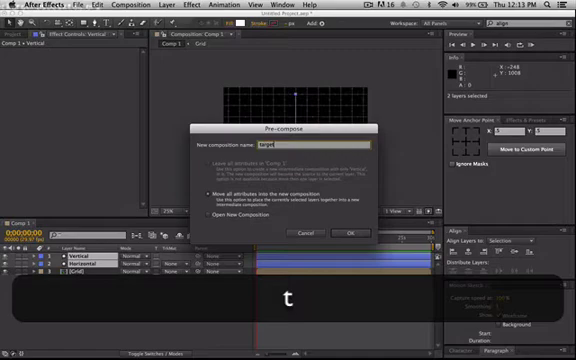
click(344, 232)
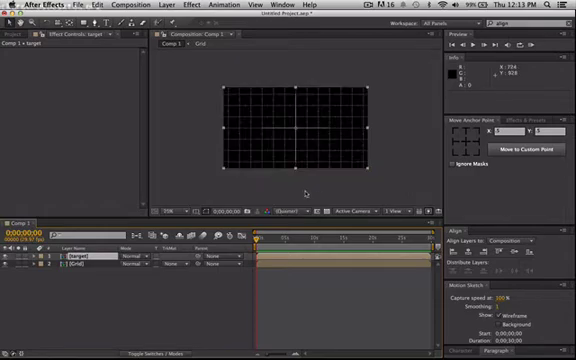
mouse_move(310, 152)
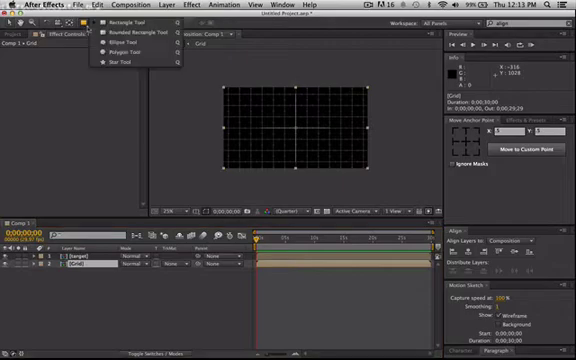
mouse_move(119, 44)
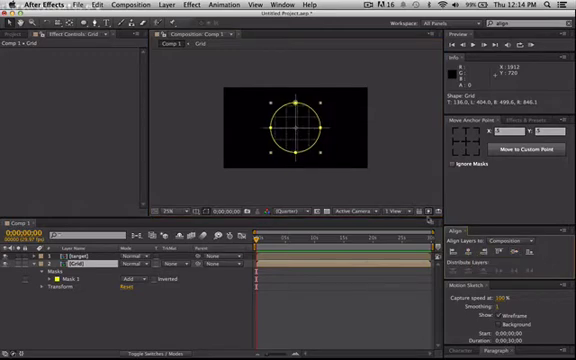
mouse_move(302, 127)
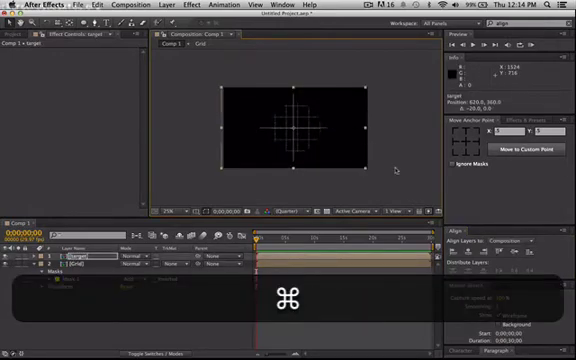
Undo the accidental ellipse mask and zoom into the composition view.
key(cmd+z)
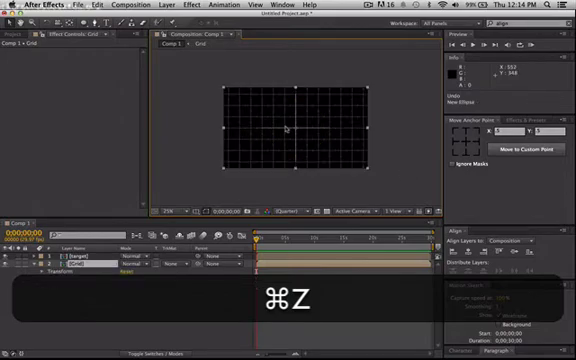
key(cmd+=)
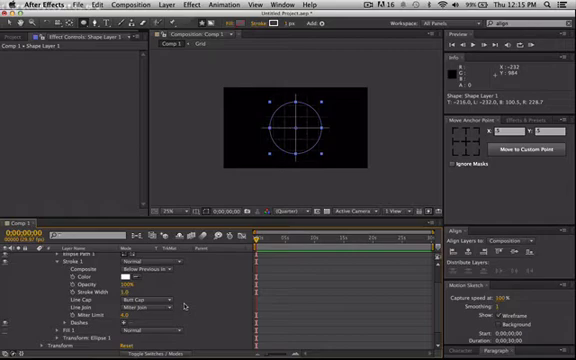
Zoom the composition viewer in on the white stroked circle.
key(cmd+=)
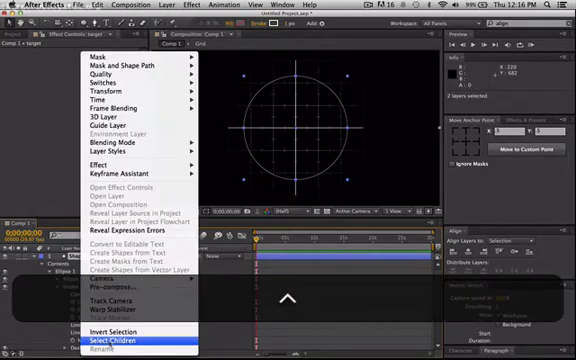
mouse_move(128, 328)
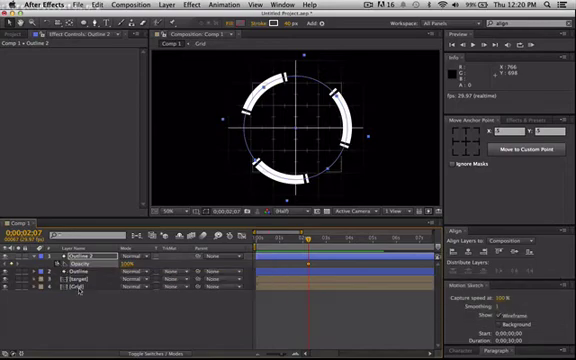
key(cmd+z)
text(glow)
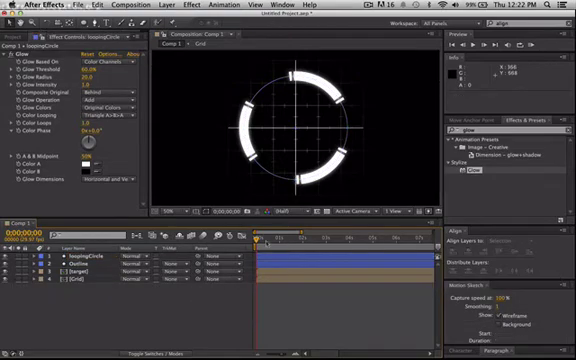
Scrub a Glow setting on loopingCircle to adjust the ring's glow.
drag(265, 237, 285, 237)
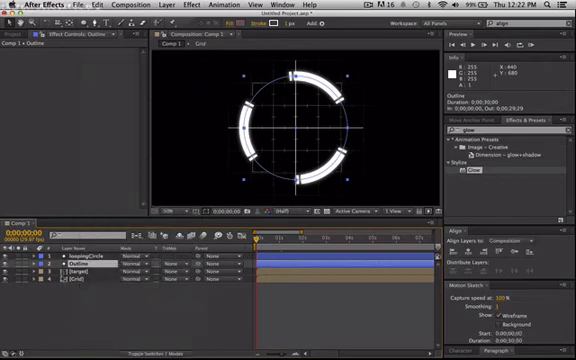
Duplicate the Outline ring layer with Cmd+D.
key(cmd+d)
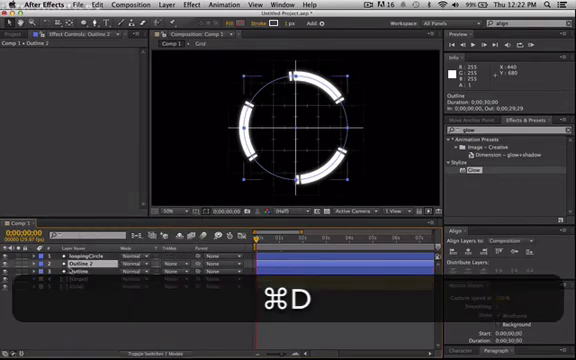
key(cmd+d)
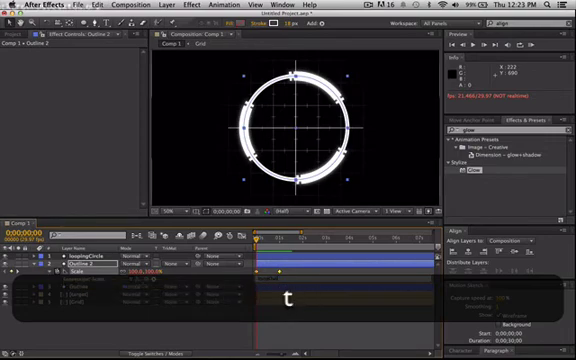
Reveal the Opacity property of the Outline 2 ring.
key(shift+c)
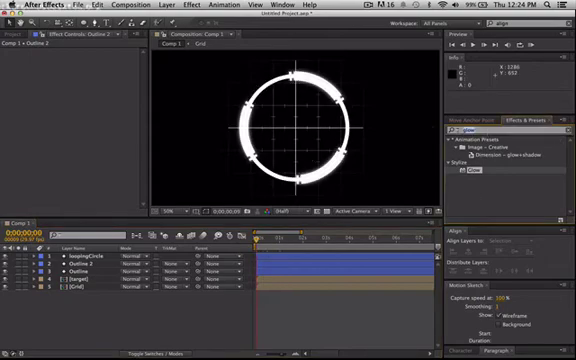
Search Effects & Presets for 'fast' to find Fast Blur.
text(fast)
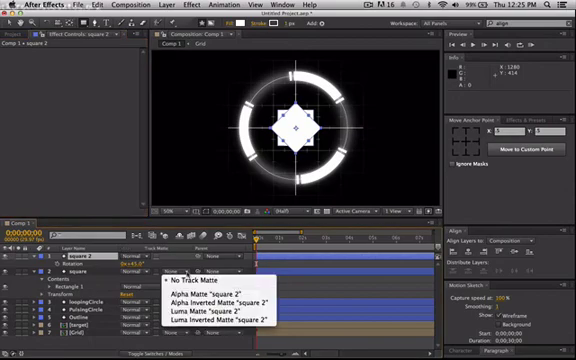
mouse_move(215, 319)
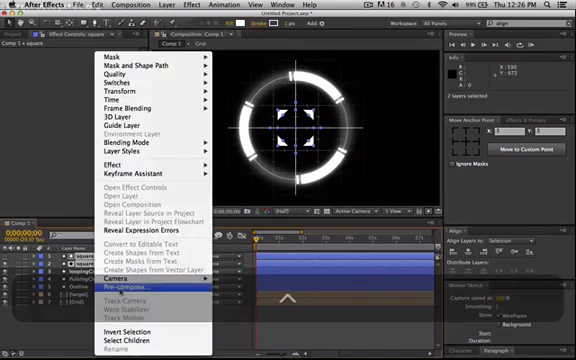
Pre-compose the two square layers into a composition named 'triangle'.
click(127, 288)
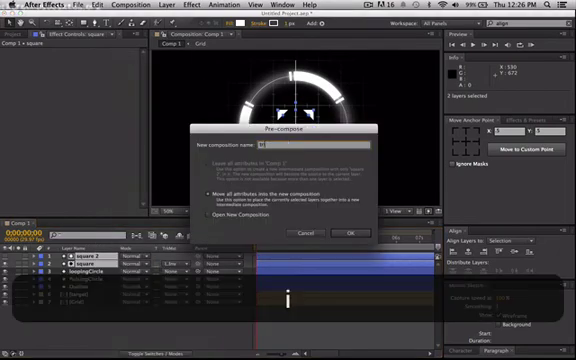
text(triangle)
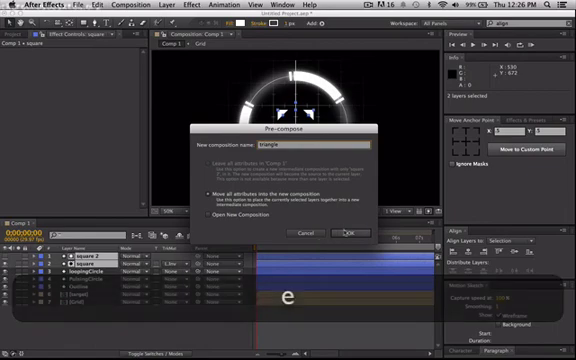
click(349, 231)
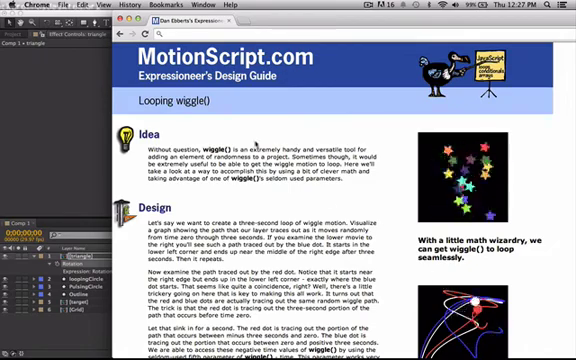
Scroll the Looping wiggle() page down to its Copy and Paste Code section.
scroll(down, 3)
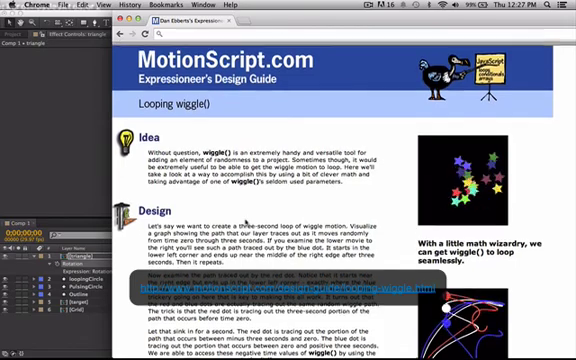
scroll(down, 3)
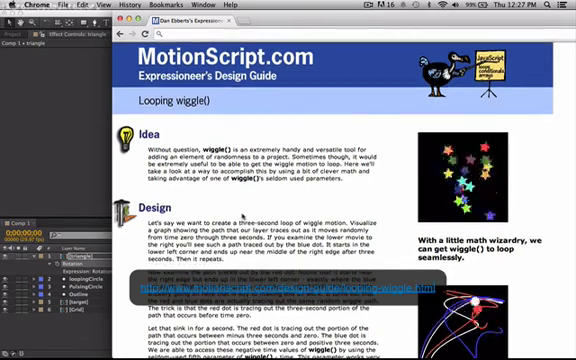
scroll(down, 3)
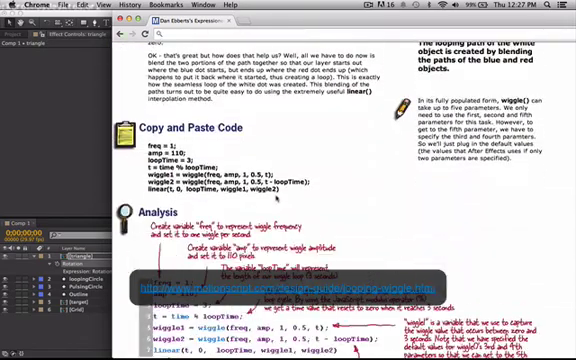
scroll(down, 3)
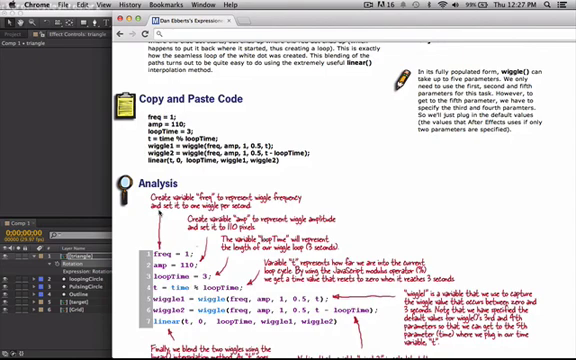
scroll(down, 3)
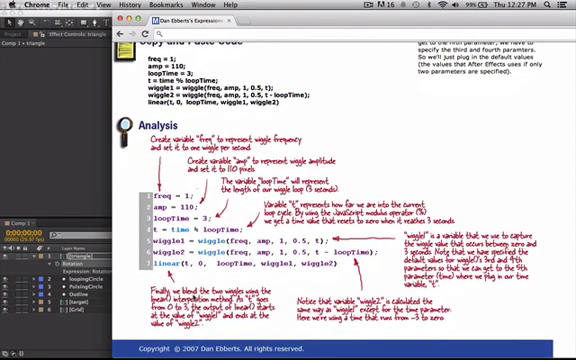